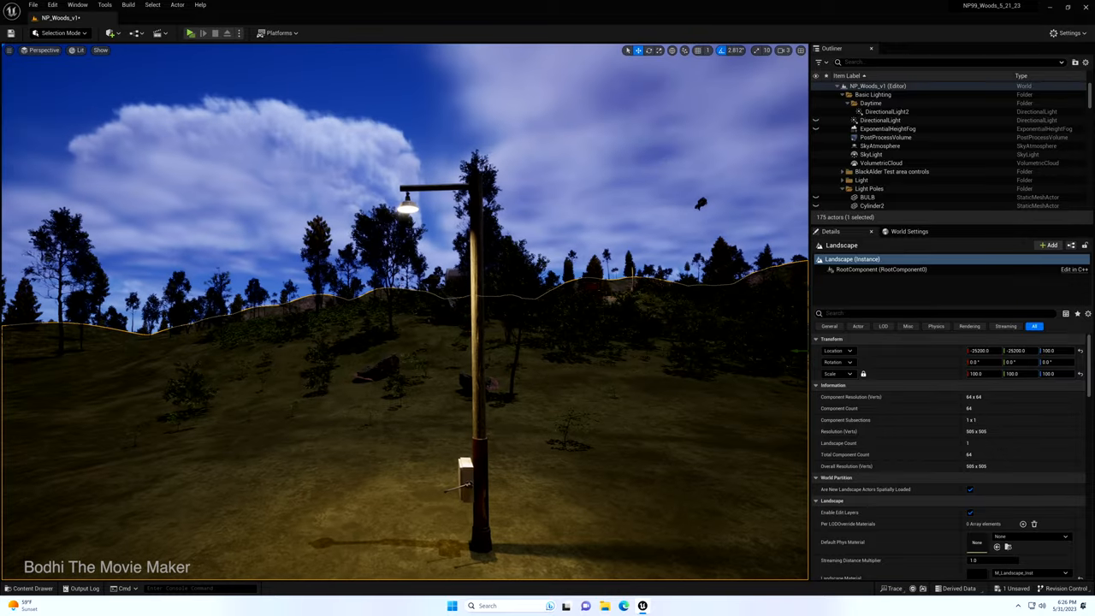
# Switch the woods level to night lighting so the lamp post's bulb glows in the misty forest
pyautogui.click(787, 49)
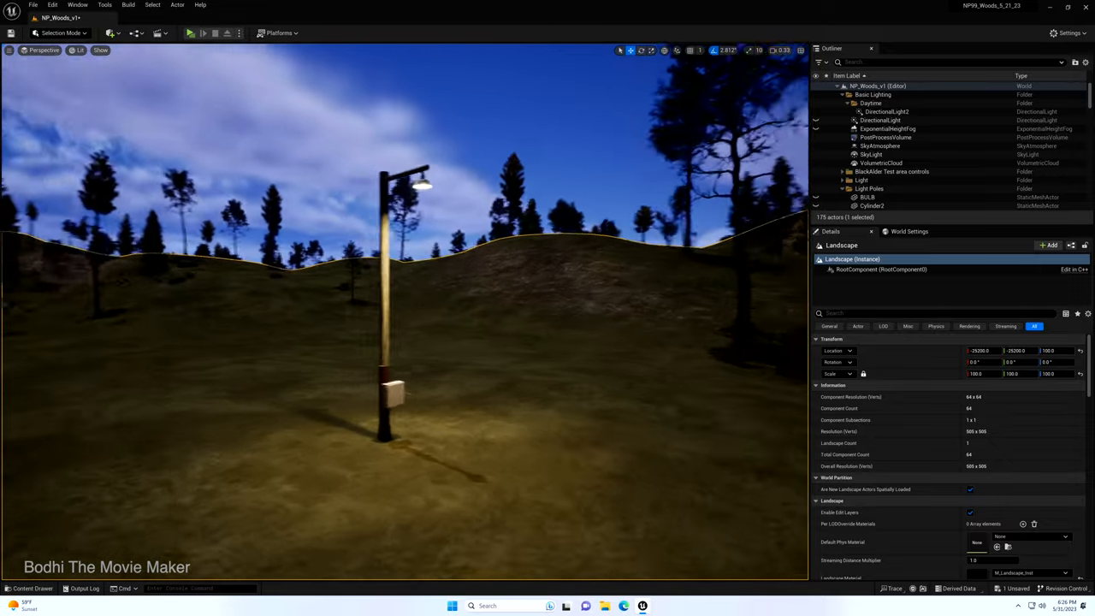
pyautogui.click(203, 33)
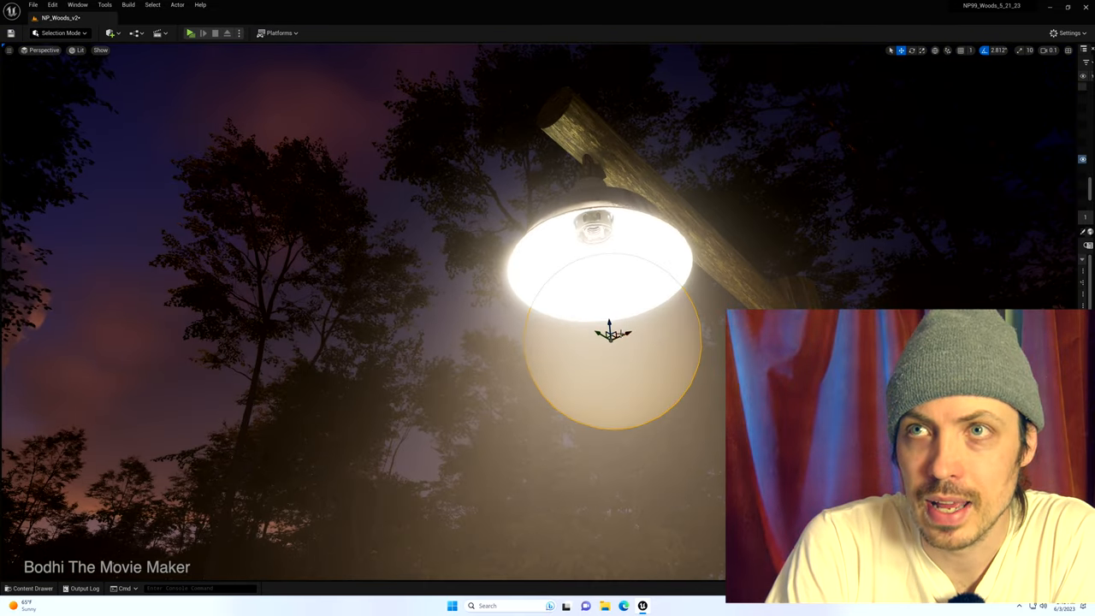
# Search the Content Drawer for 'emiss' materials
pyautogui.click(32, 587)
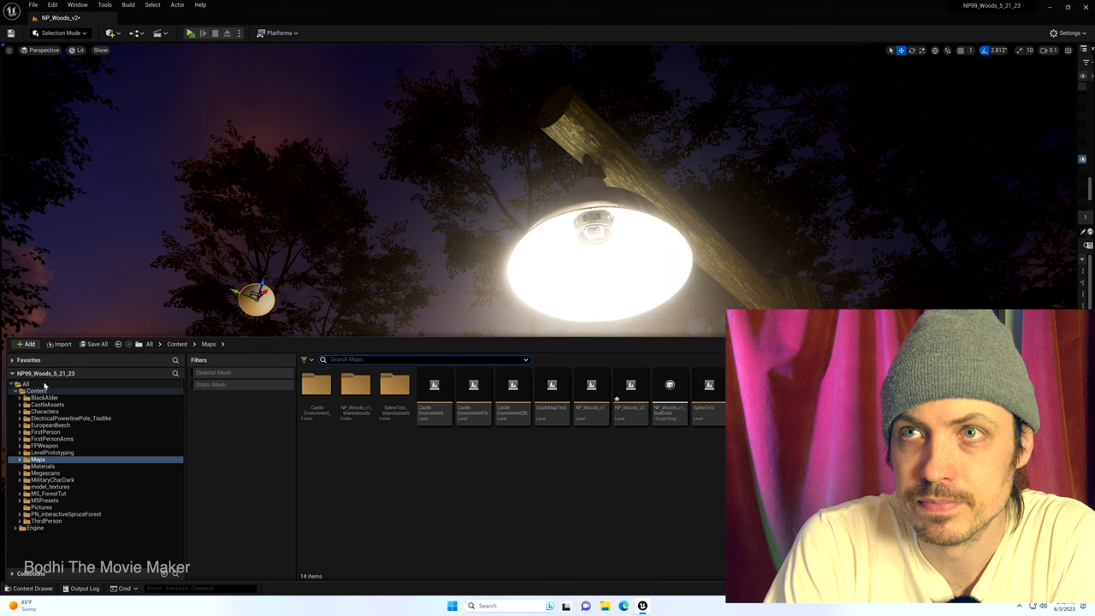
pyautogui.write('emiss')
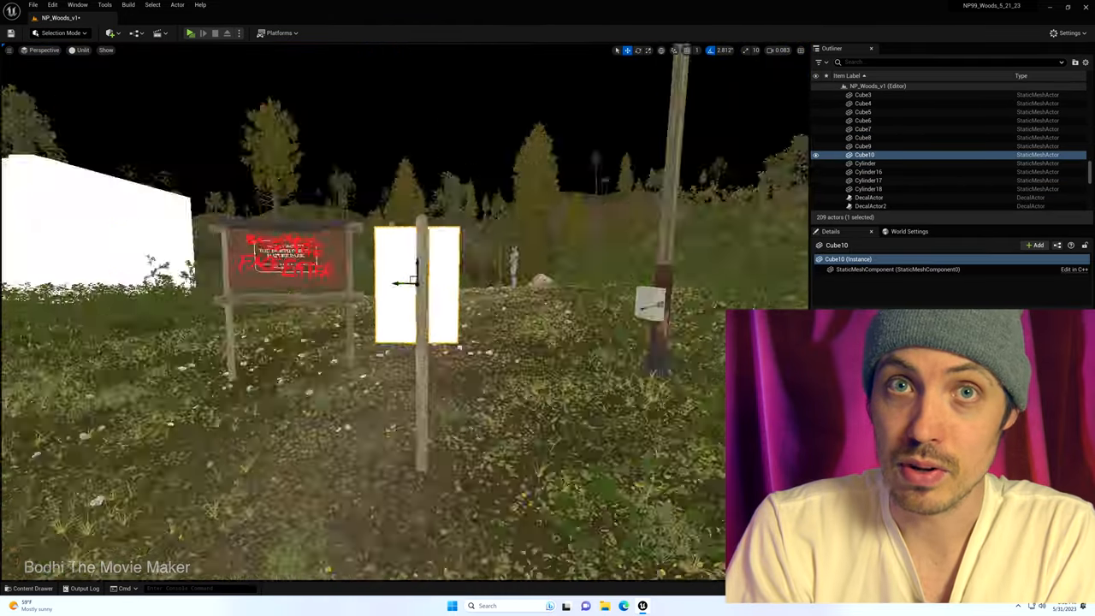
# Add an emissive light strip along the trail sign's top board and preview it with Play
pyautogui.click(32, 588)
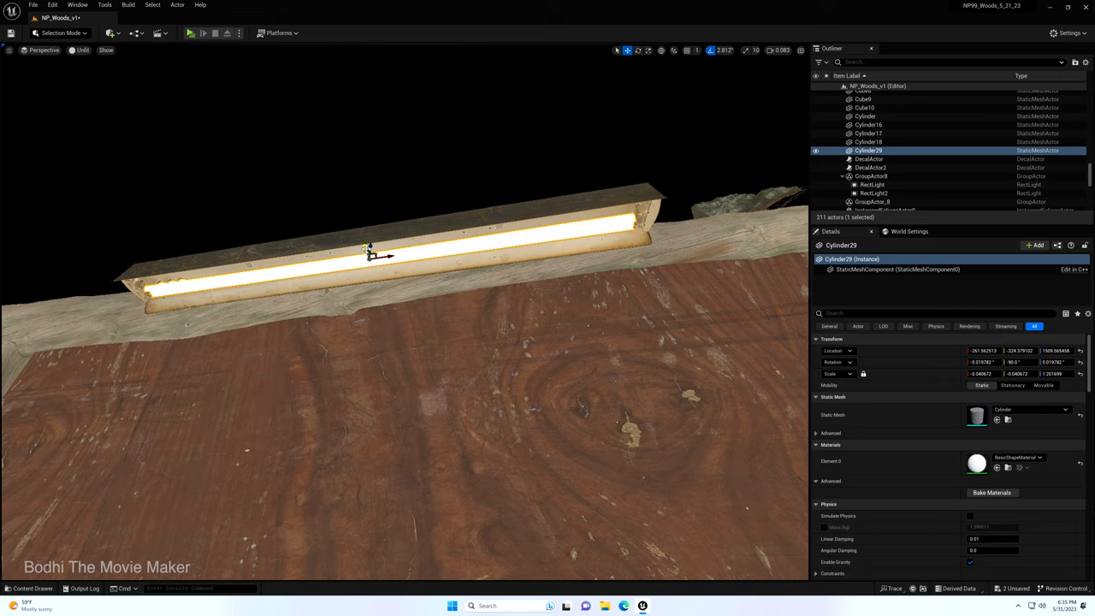
pyautogui.click(203, 33)
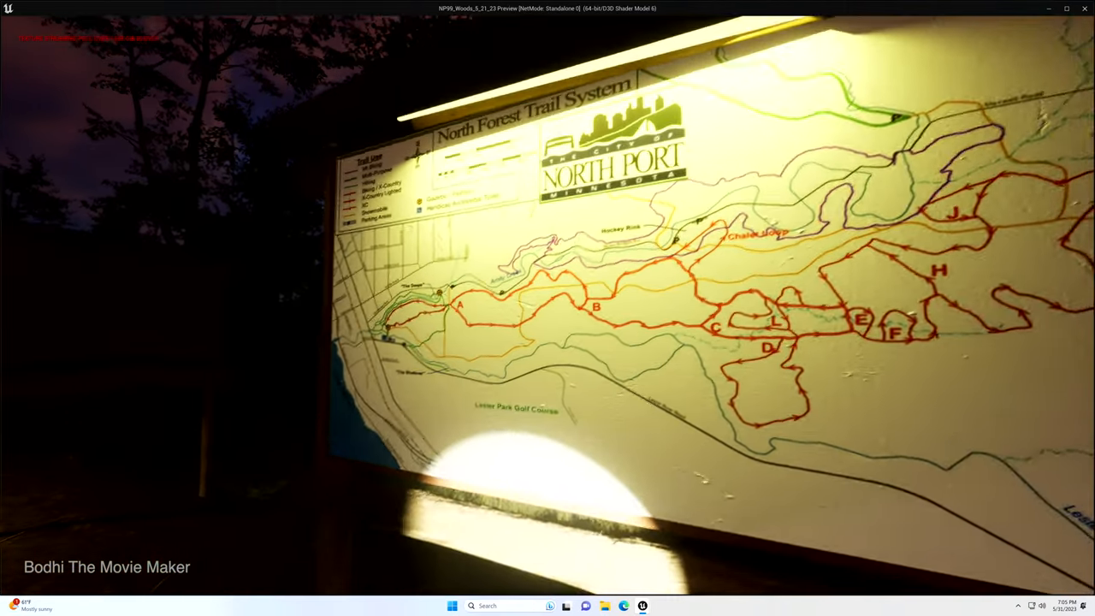